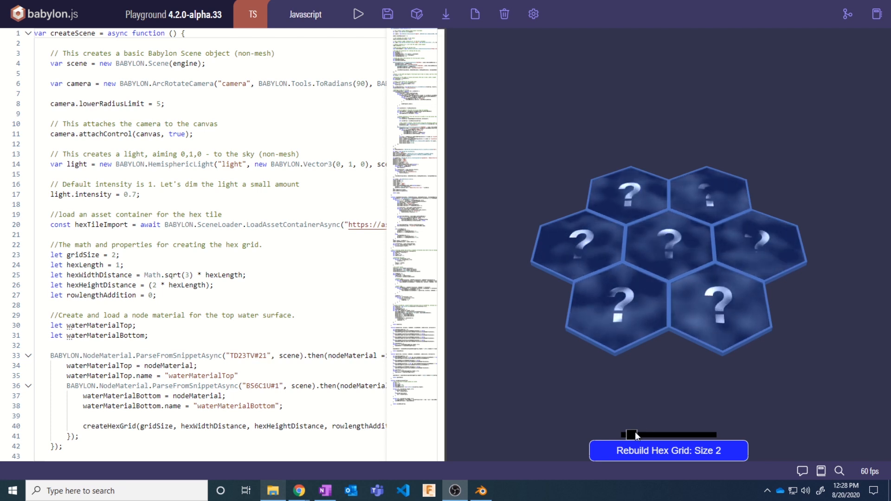
# Drag the grid-size slider to 5, then 10, then back to 1.
pyautogui.moveTo(628, 435); pyautogui.dragTo(665, 435)
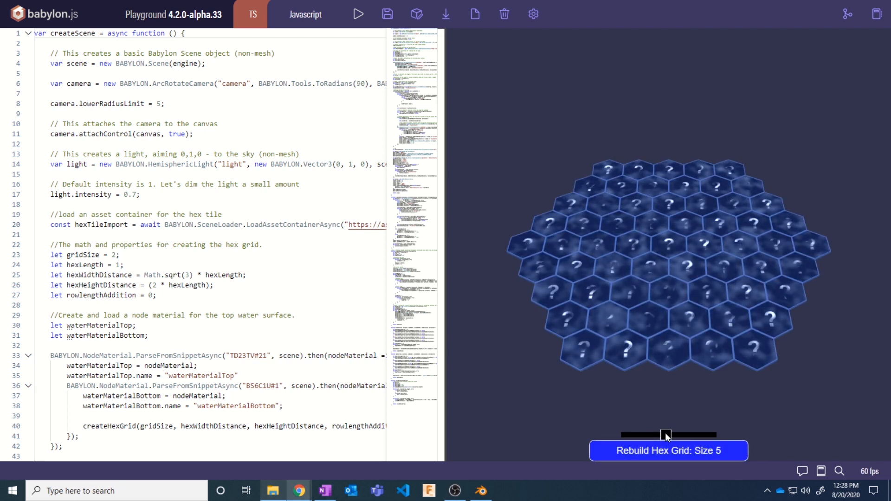
pyautogui.moveTo(666, 434); pyautogui.dragTo(718, 435)
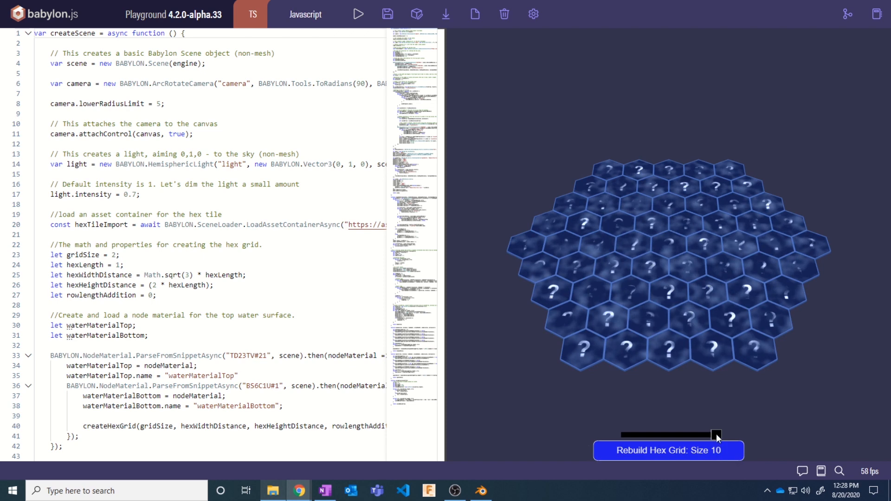
pyautogui.moveTo(717, 435); pyautogui.dragTo(619, 435)
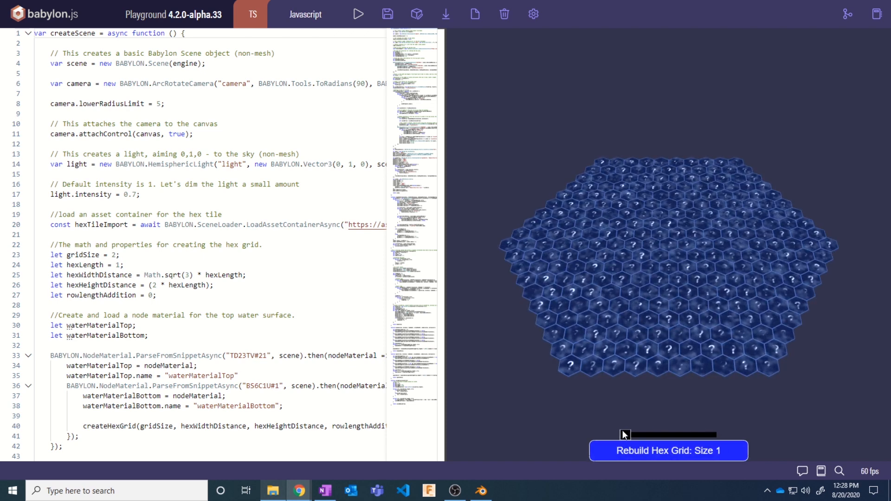
pyautogui.moveTo(621, 436); pyautogui.dragTo(630, 435)
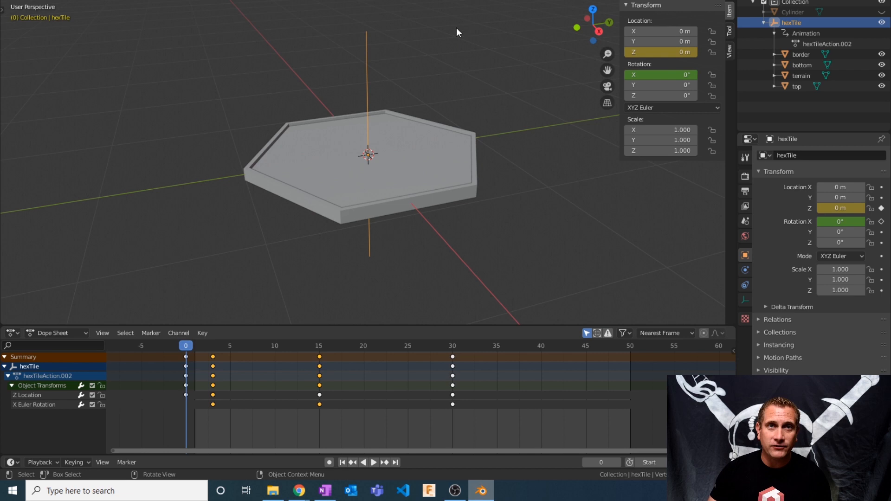
pyautogui.moveTo(447, 230)
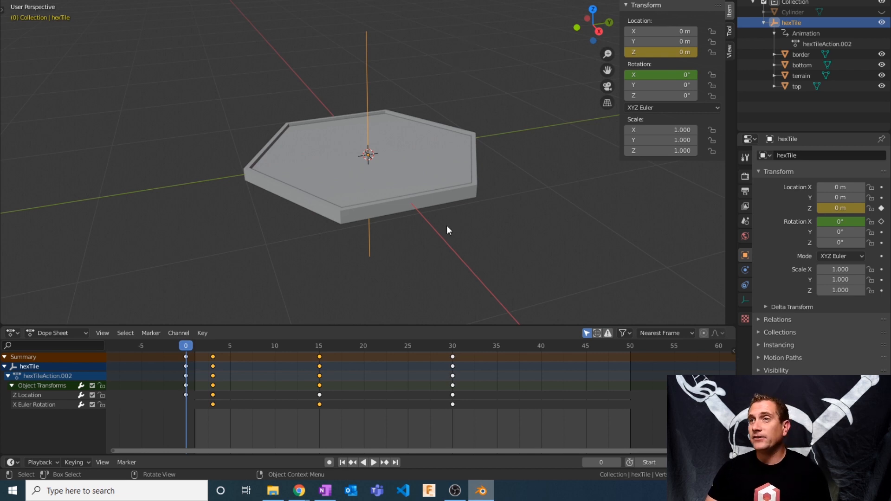
pyautogui.moveTo(382, 138)
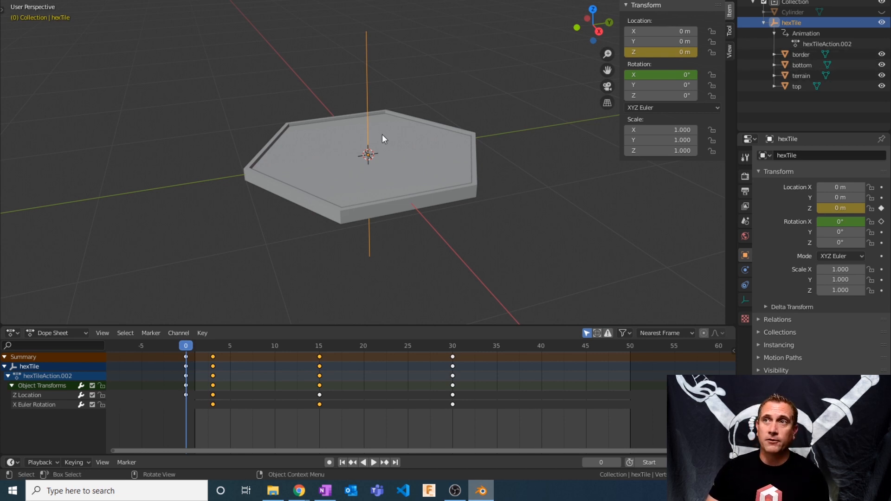
pyautogui.click(800, 55)
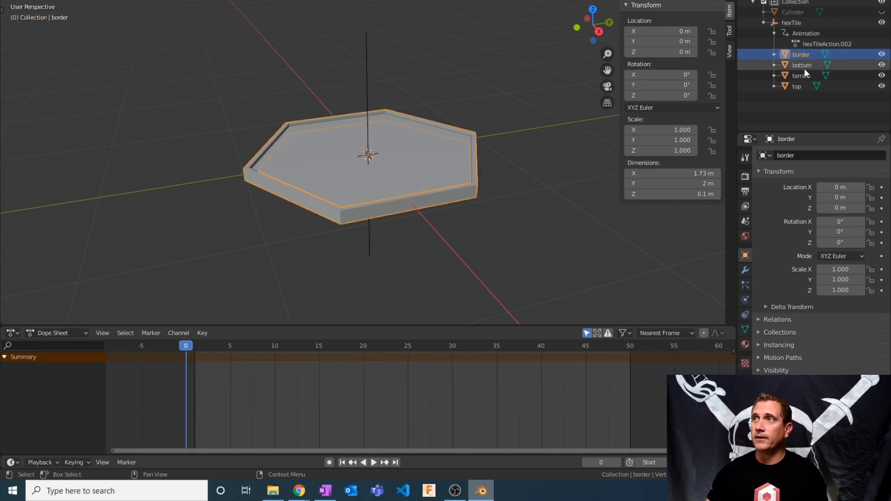
pyautogui.click(796, 86)
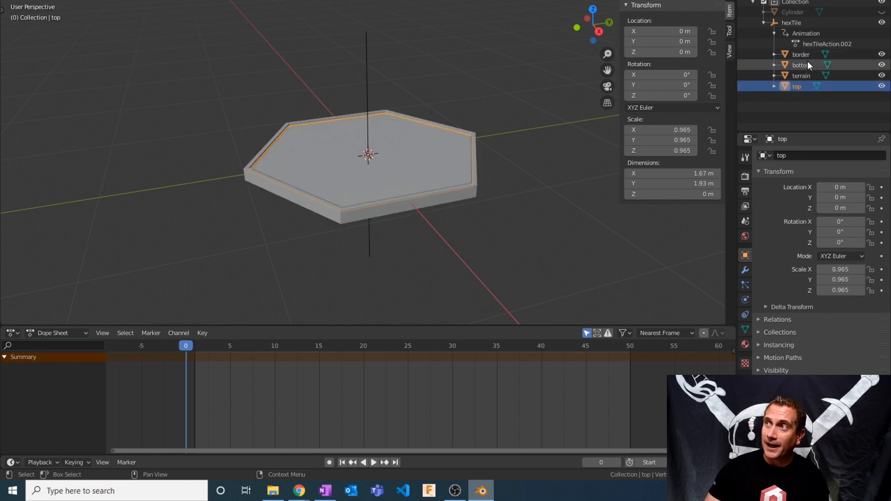
pyautogui.click(799, 65)
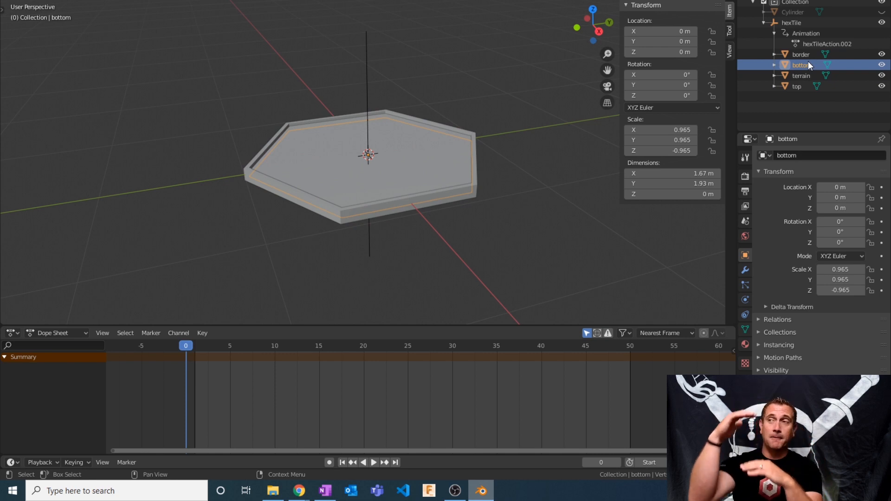
pyautogui.click(802, 75)
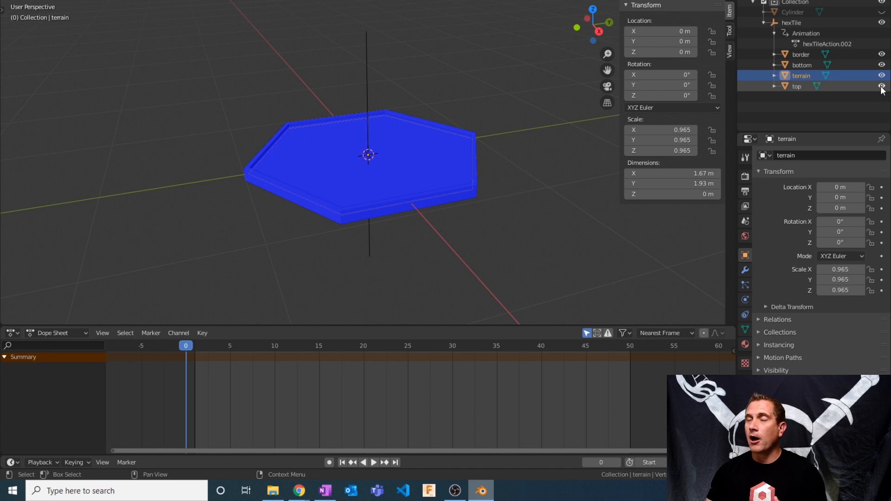
# Hide the top mesh in the Outliner to reveal the blue terrain part.
pyautogui.click(881, 85)
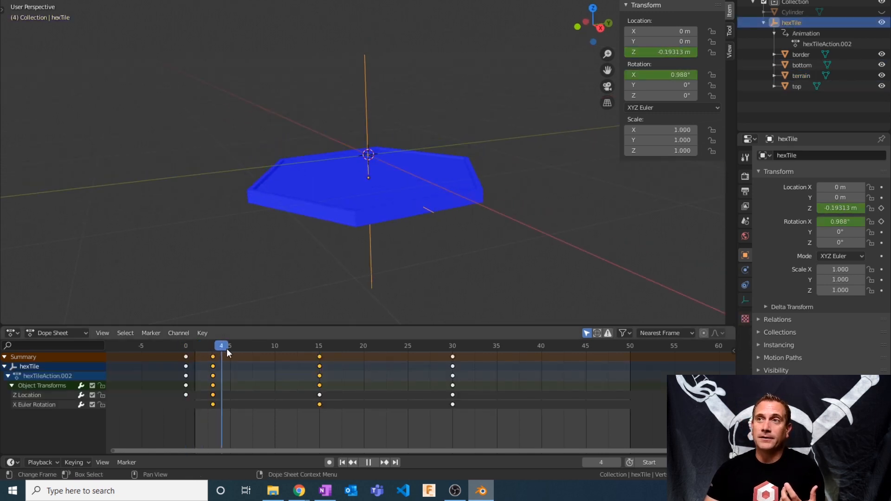
# Stop the timeline playback and reselect the hexTile object.
pyautogui.click(318, 346)
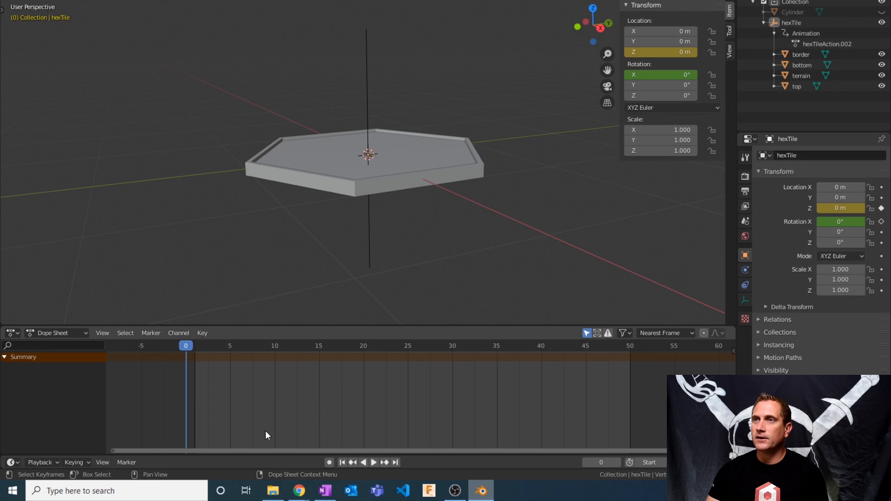
pyautogui.click(792, 23)
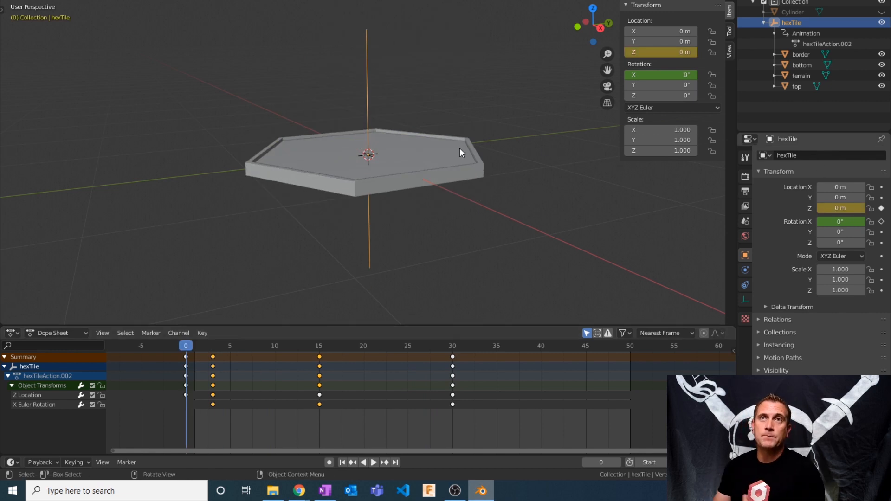
pyautogui.moveTo(484, 84)
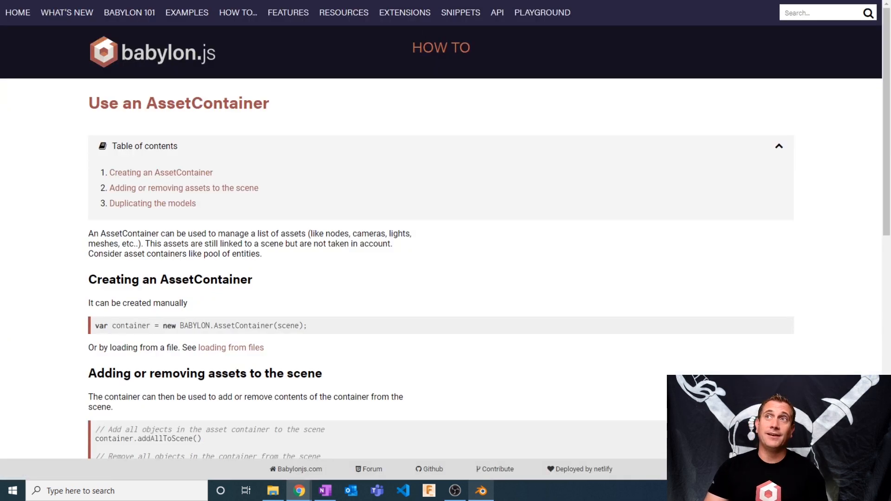
# Scroll through the 'Use an AssetContainer' documentation page.
pyautogui.scroll(-3)
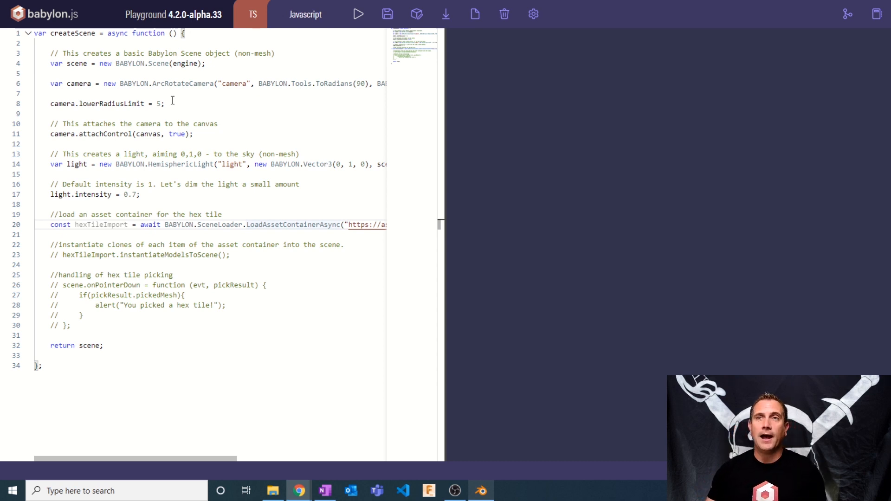
pyautogui.moveTo(268, 133)
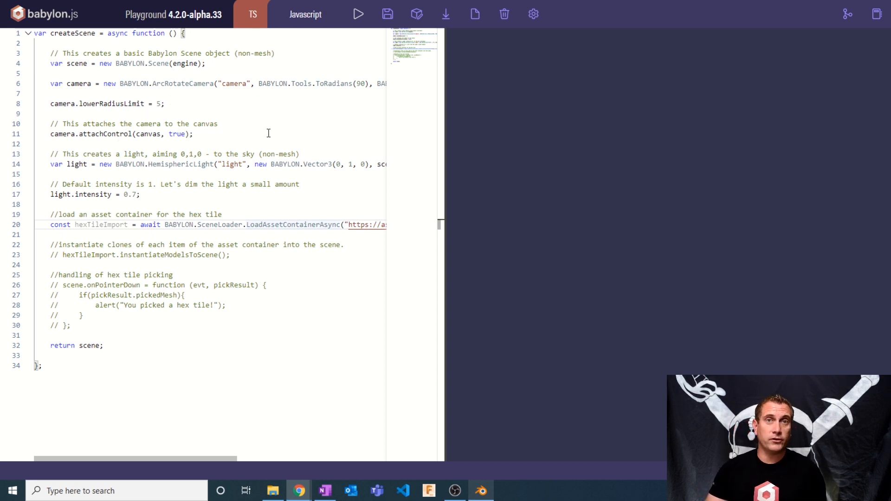
pyautogui.moveTo(494, 135)
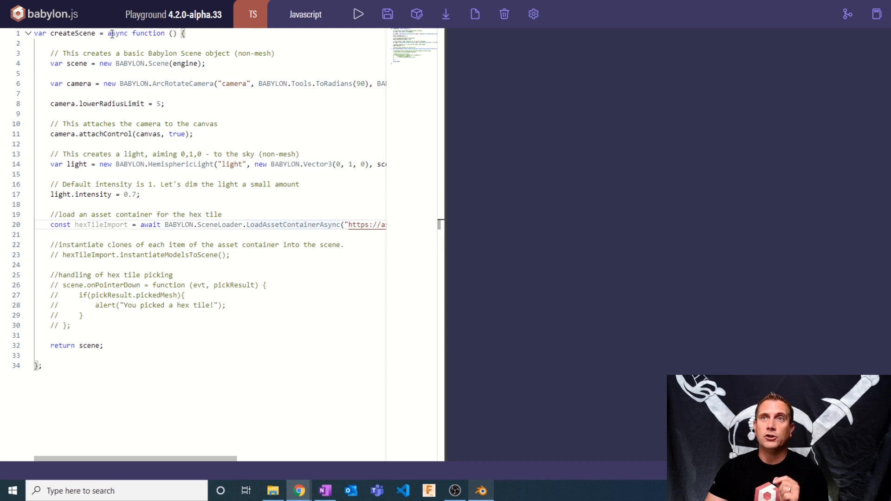
pyautogui.doubleClick(117, 33)
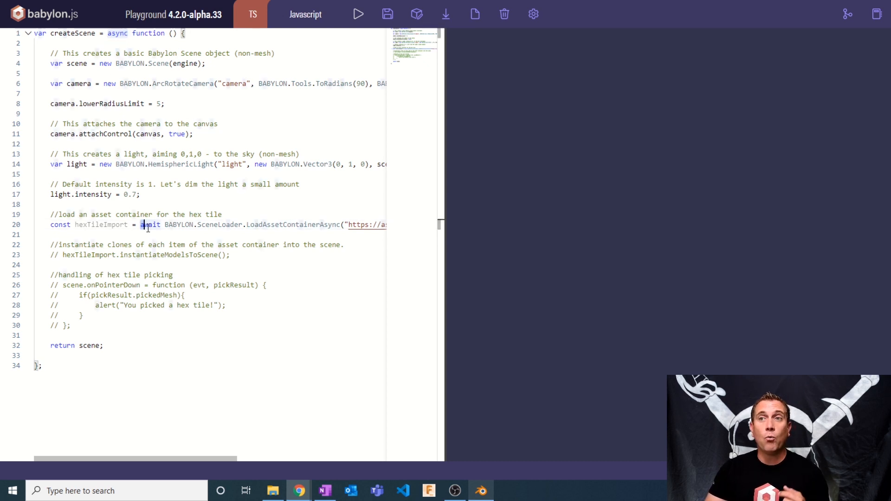
pyautogui.doubleClick(150, 225)
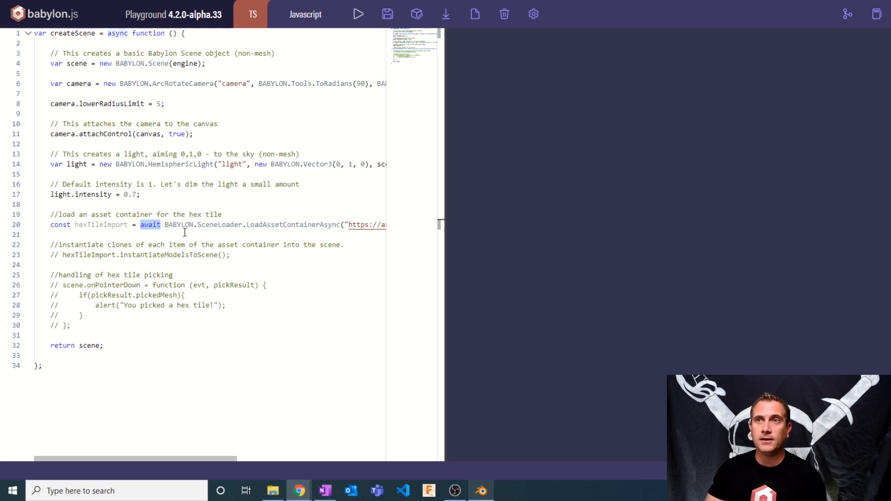
pyautogui.moveTo(300, 227)
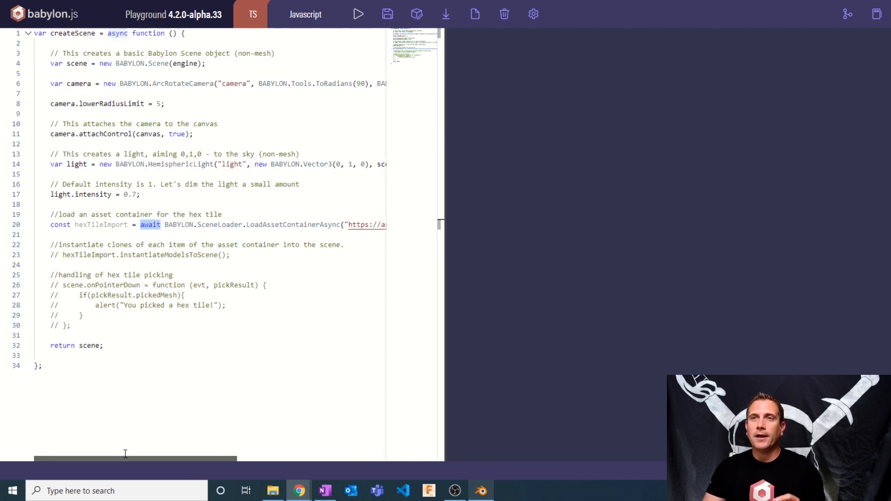
pyautogui.moveTo(357, 13)
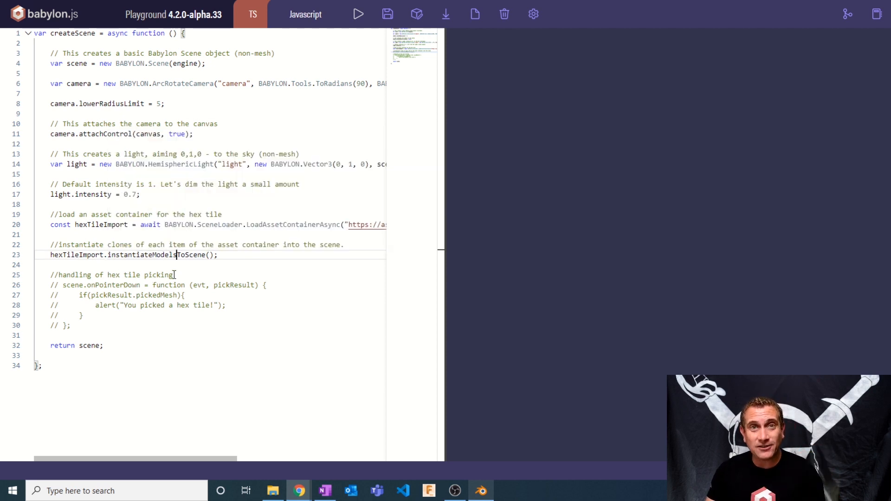
# Run the Playground scene to render the grey, blue-bordered hex tile.
pyautogui.click(357, 13)
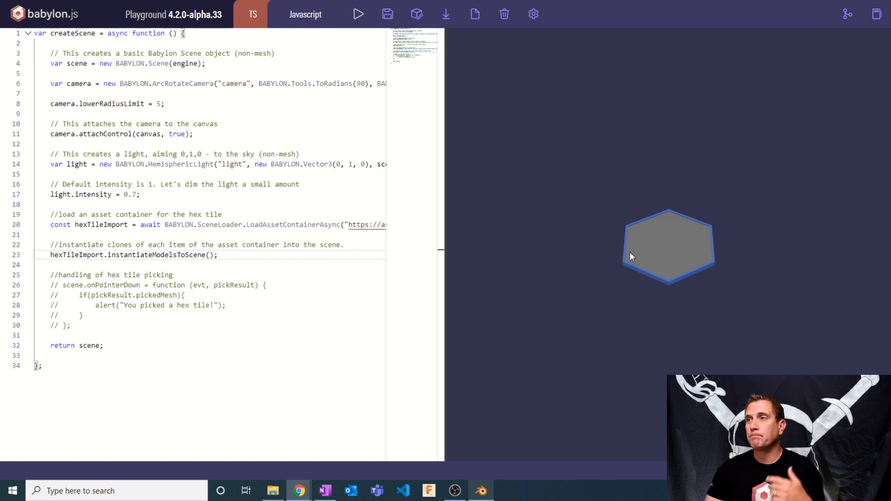
pyautogui.moveTo(630, 196)
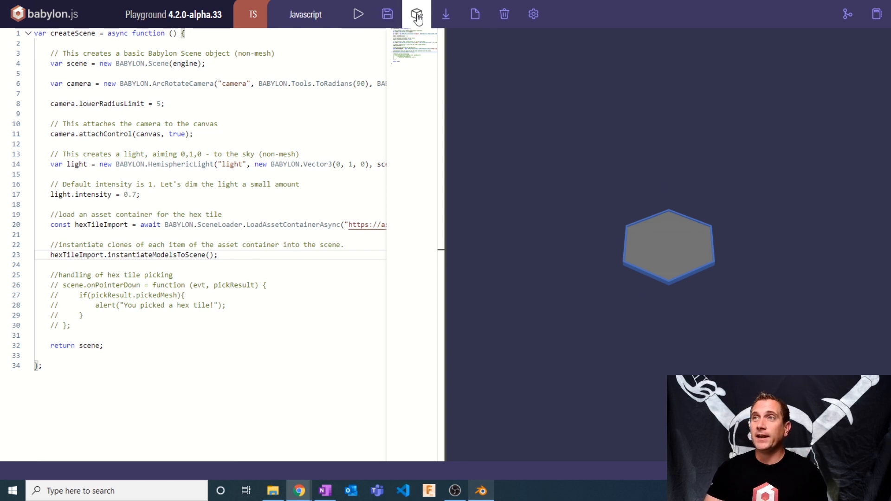
# Inspect the Nodes list and the hexTileAction.002_channel0 animation channel in the Inspector.
pyautogui.click(417, 13)
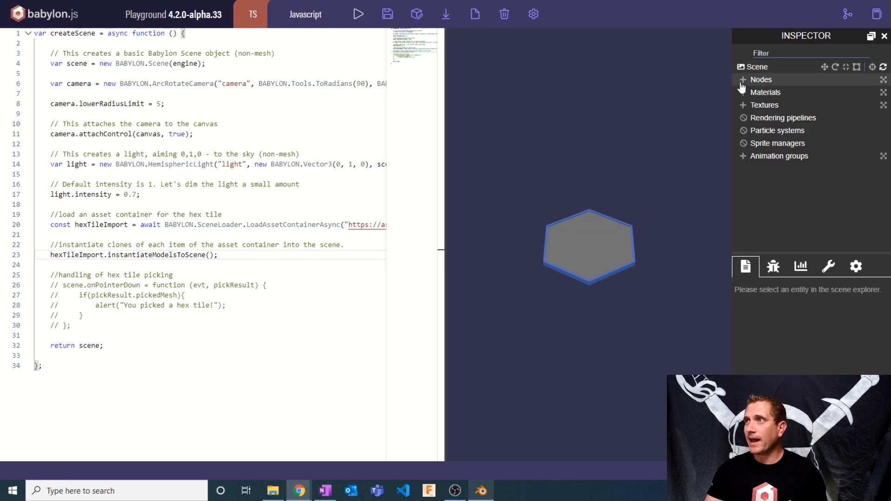
pyautogui.click(742, 79)
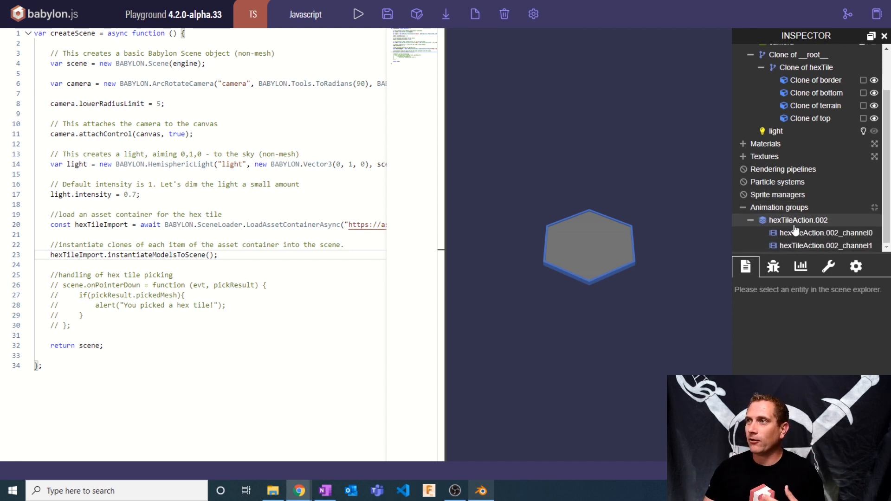
pyautogui.click(826, 233)
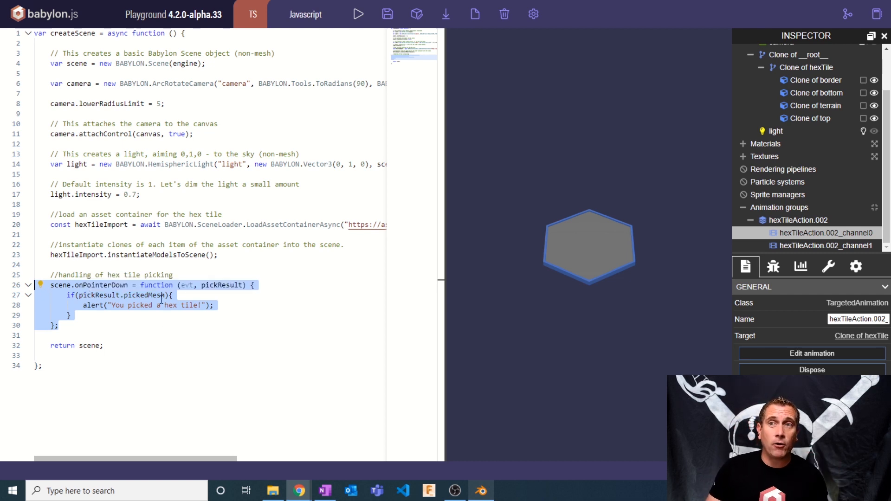
pyautogui.moveTo(186, 284)
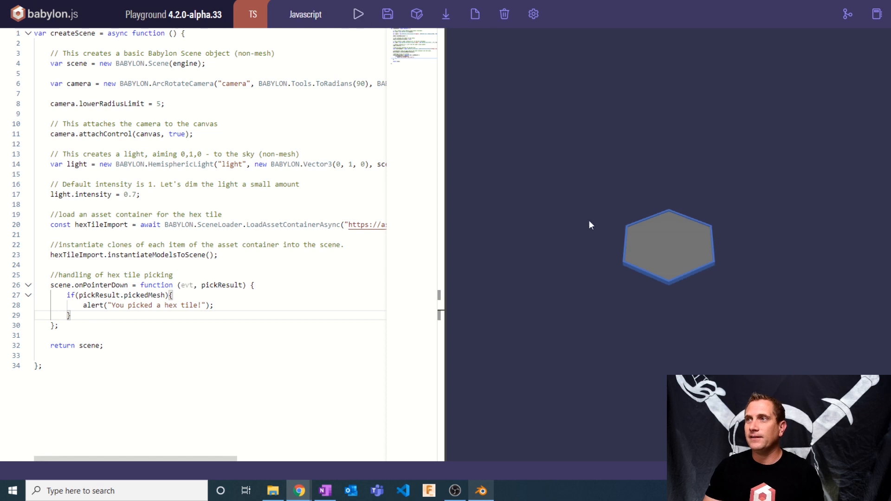
# Click the hex tile to trigger the 'You picked a hex tile!' alert, then dismiss it.
pyautogui.click(669, 246)
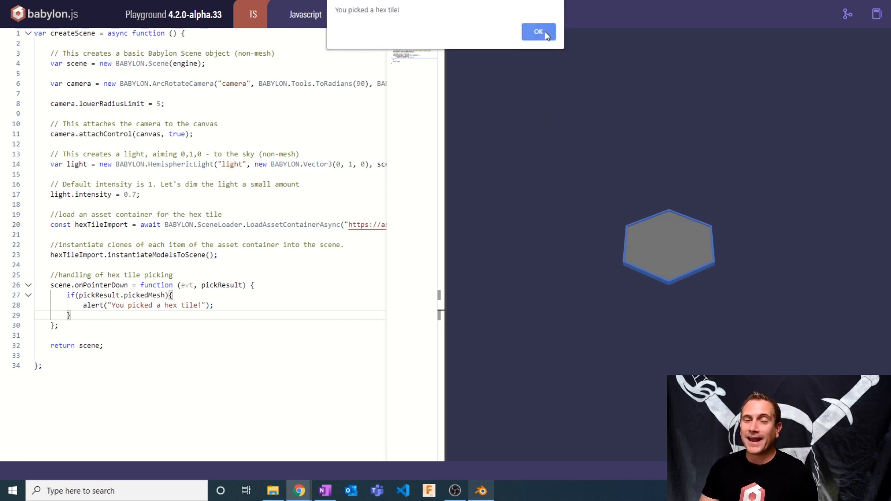
pyautogui.click(537, 31)
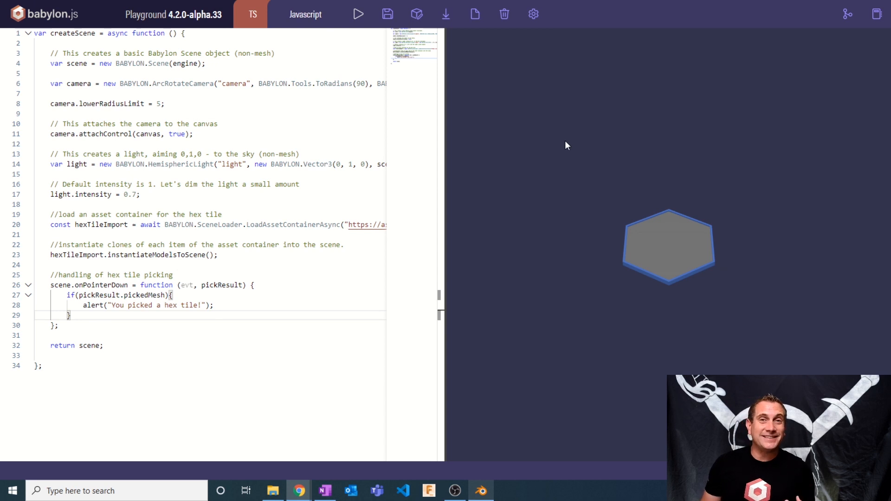